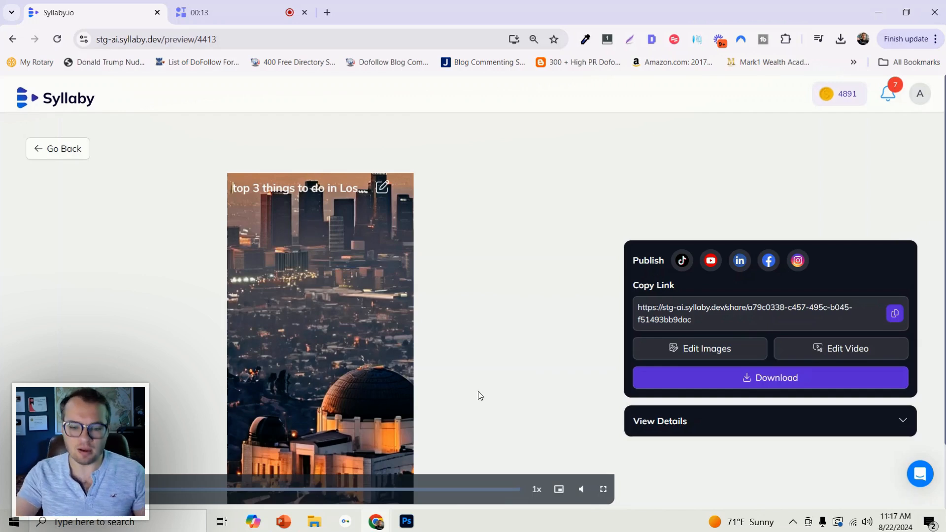
pyautogui.moveTo(551, 488)
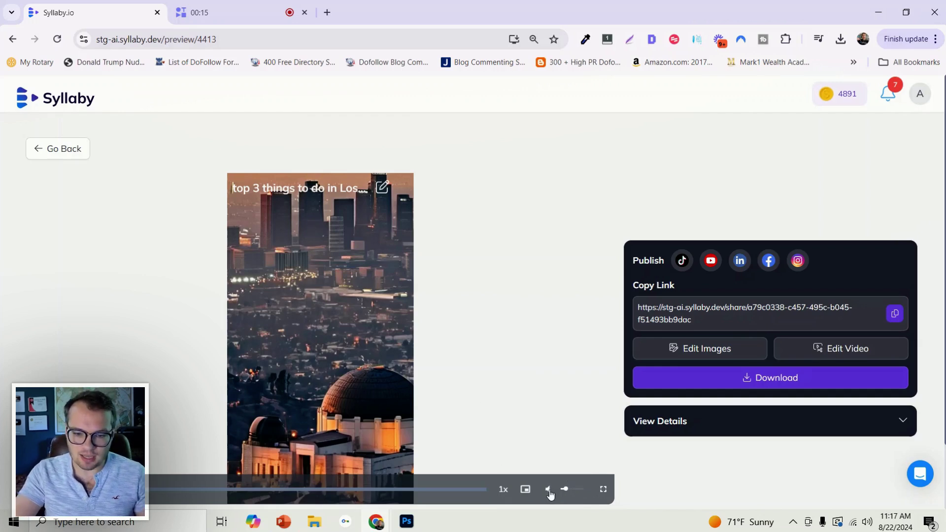
# Mute the preview, enter image editing and regenerate the Getty Center garden image
pyautogui.click(547, 489)
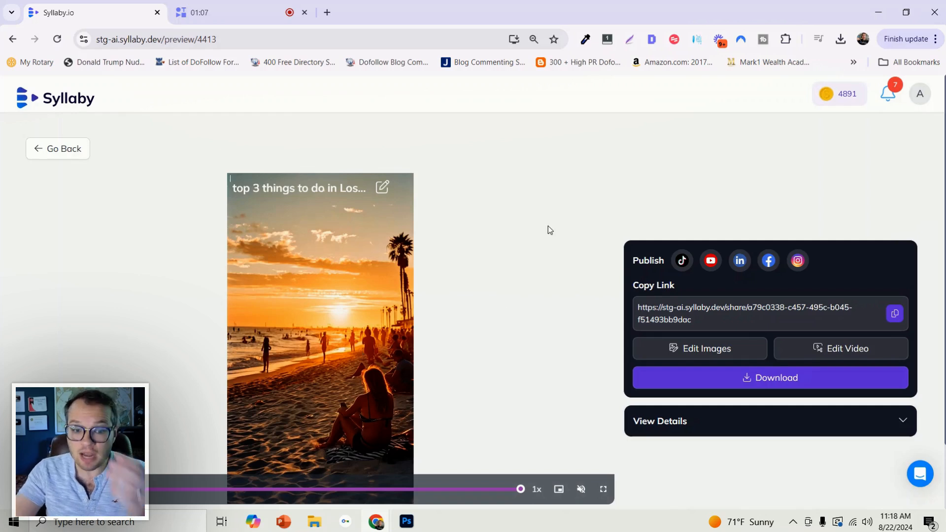
pyautogui.moveTo(691, 264)
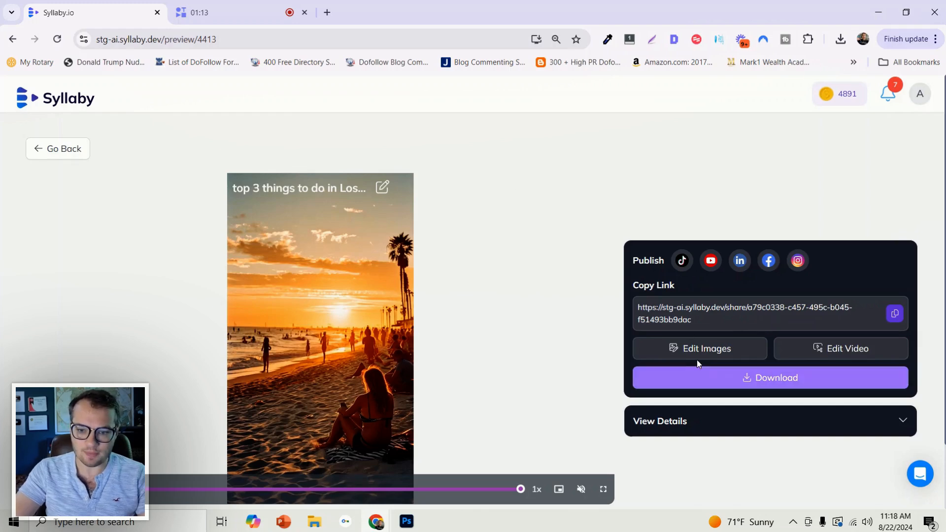
pyautogui.click(700, 349)
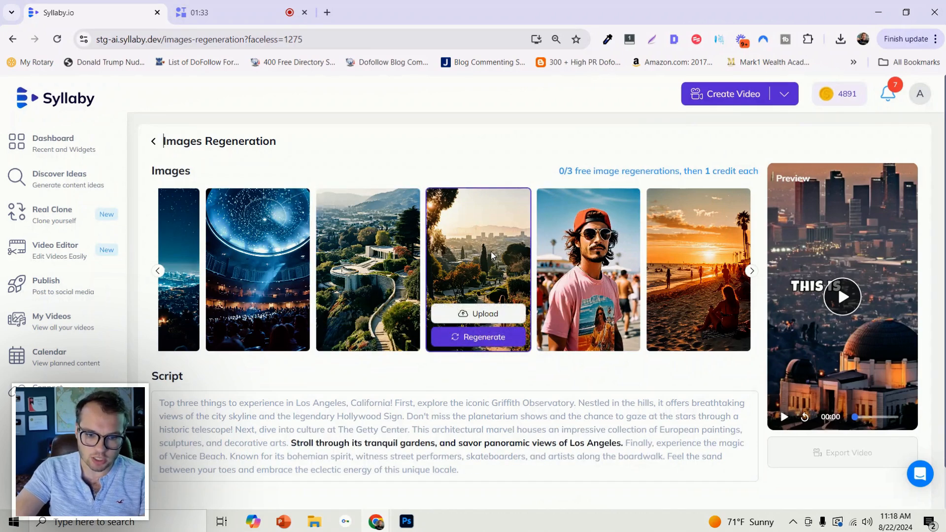
pyautogui.moveTo(495, 257)
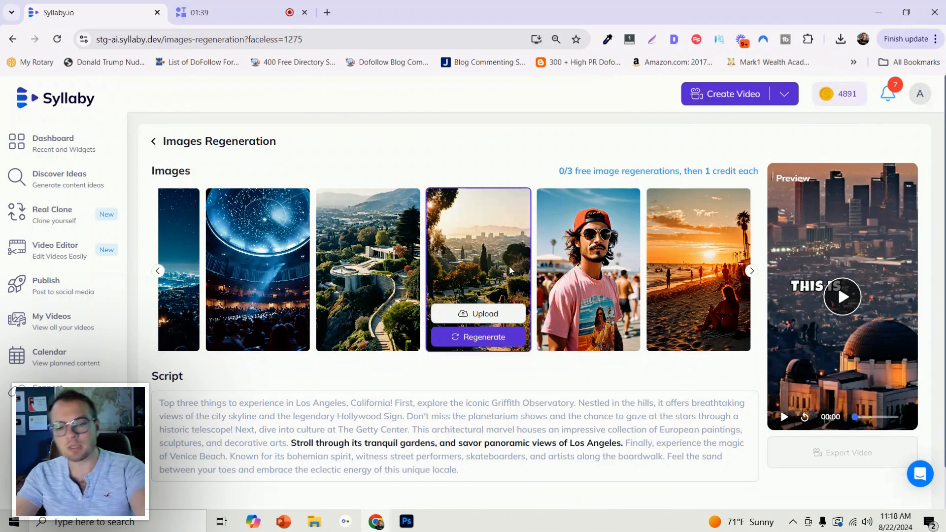
pyautogui.click(479, 337)
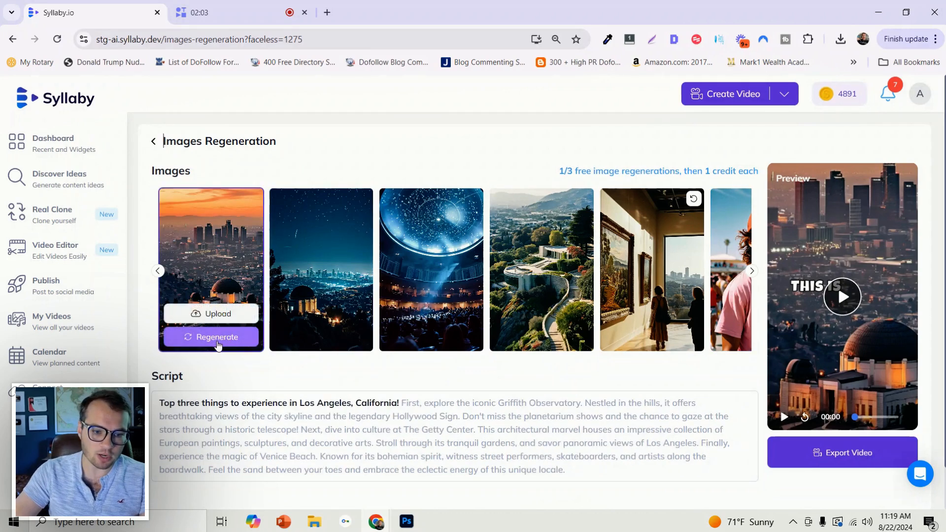
# Regenerate the opening Los Angeles skyline image into a palm-lined night street
pyautogui.click(217, 337)
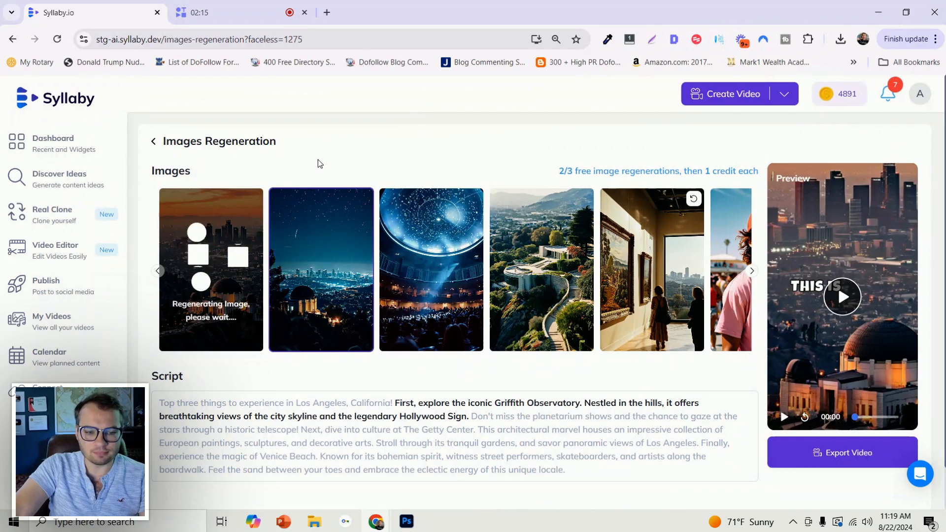
pyautogui.moveTo(279, 233)
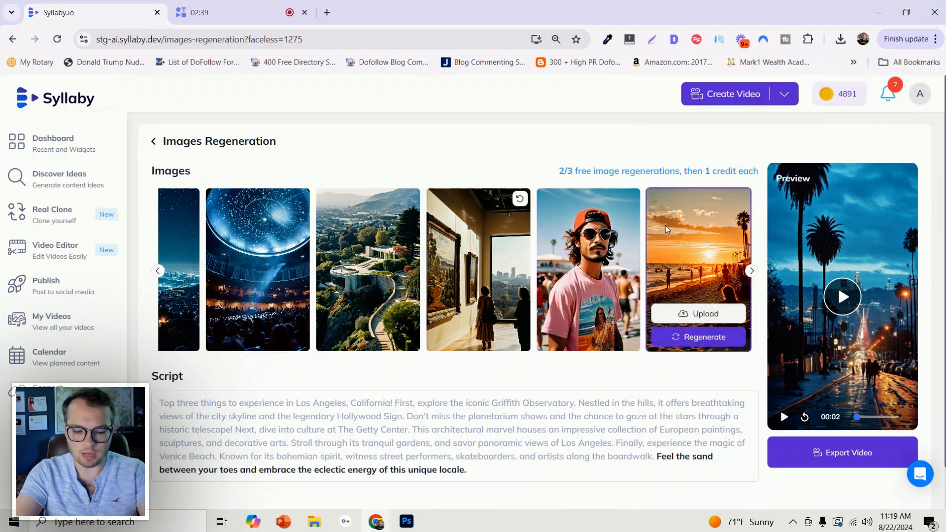
# Search Google Images for Venice Beach street performers and save the chair-balancing acrobat photo to Downloads
pyautogui.write('upwork.com')
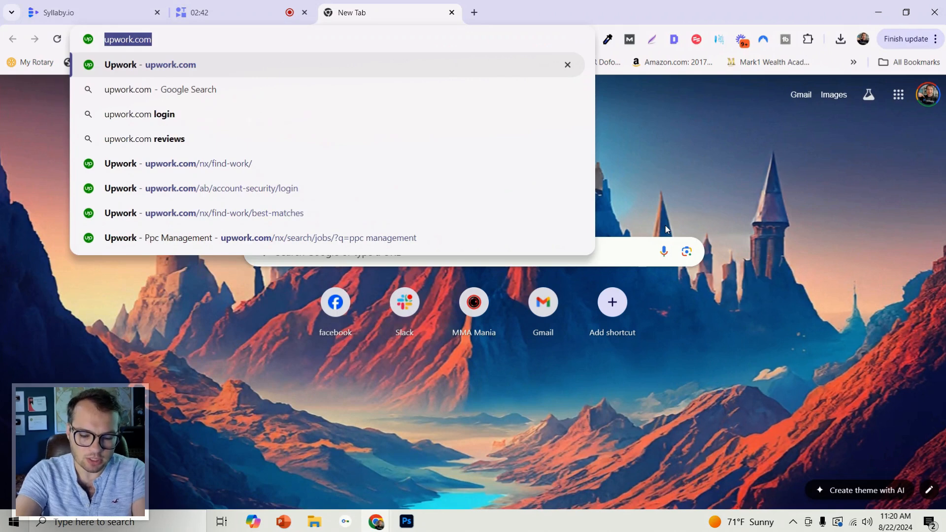
pyautogui.write('venice beach street performers')
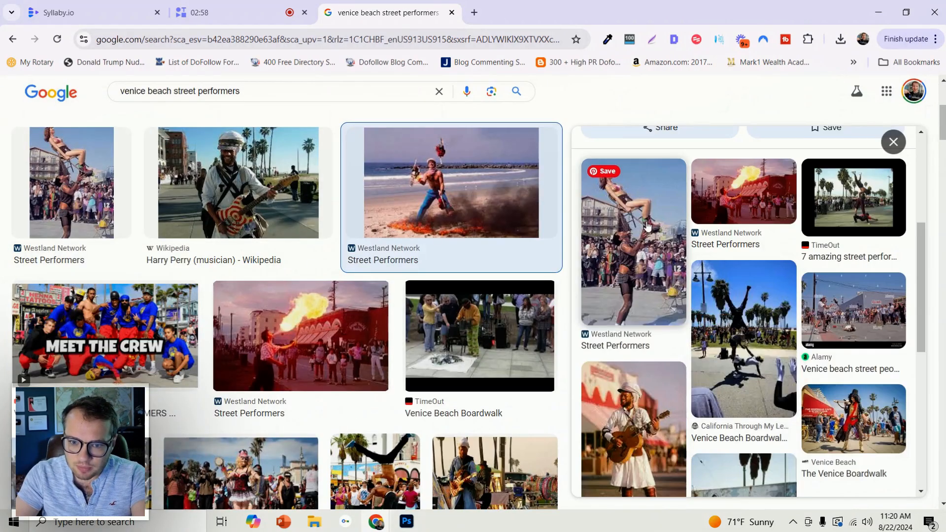
pyautogui.rightClick(647, 223)
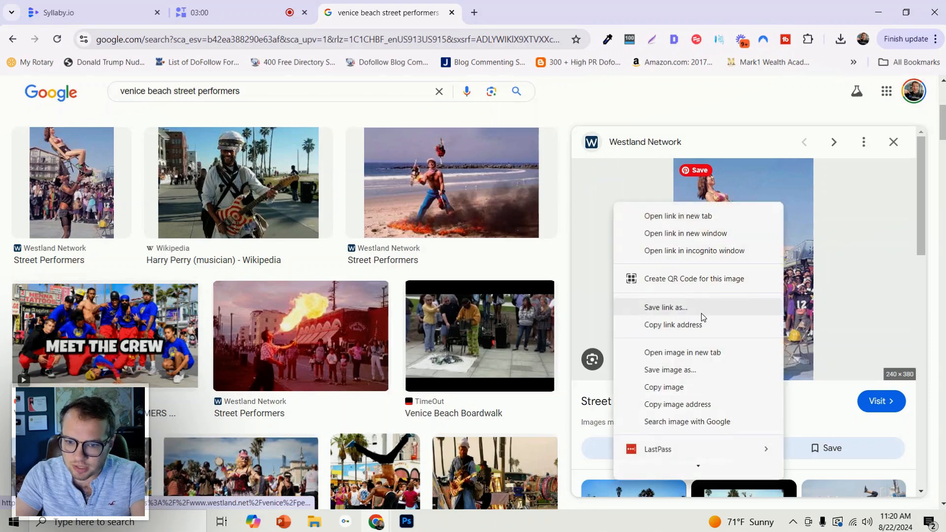
pyautogui.click(670, 370)
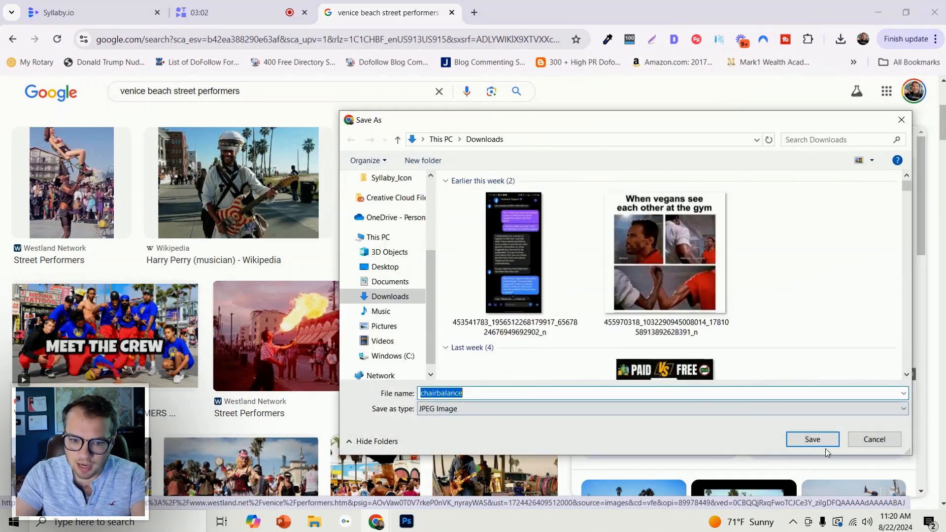
pyautogui.click(812, 439)
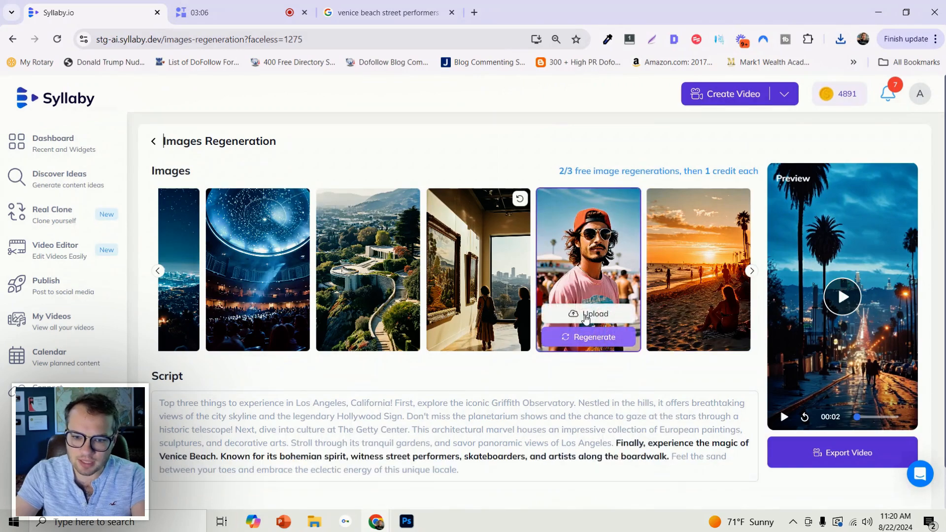
# Upload the chairbalance photo over the Venice Beach performer image and play the updated preview
pyautogui.click(588, 314)
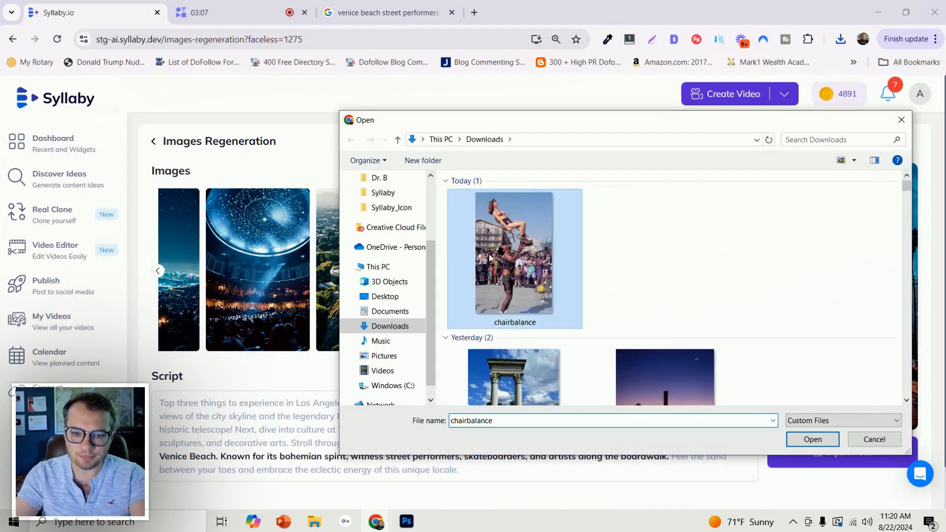
pyautogui.click(811, 440)
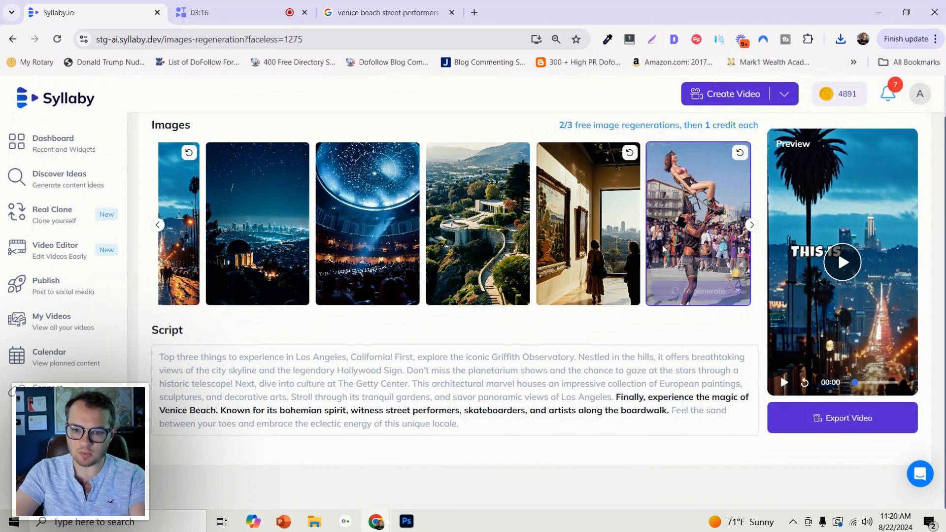
pyautogui.click(841, 262)
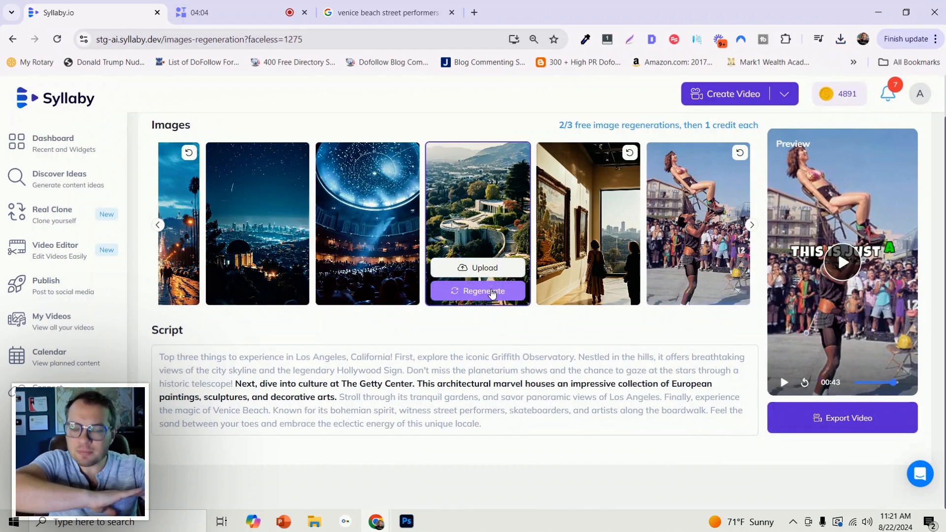
# Export the updated video and return to My Videos where it tops the Faceless Videos list
pyautogui.click(478, 291)
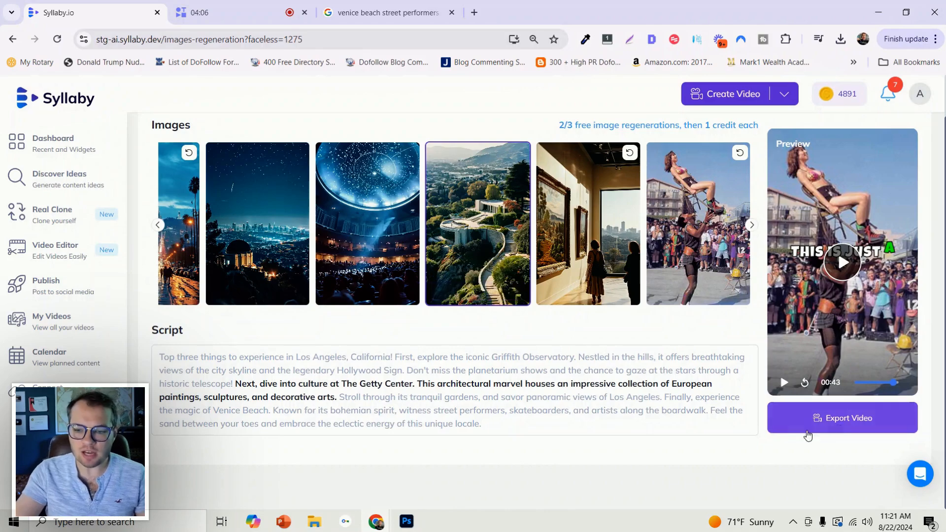
pyautogui.click(841, 418)
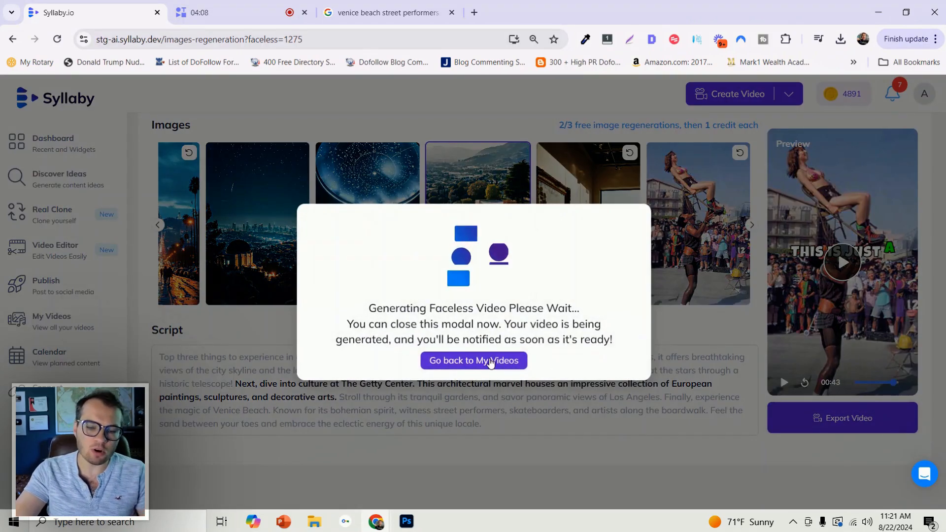
pyautogui.click(473, 361)
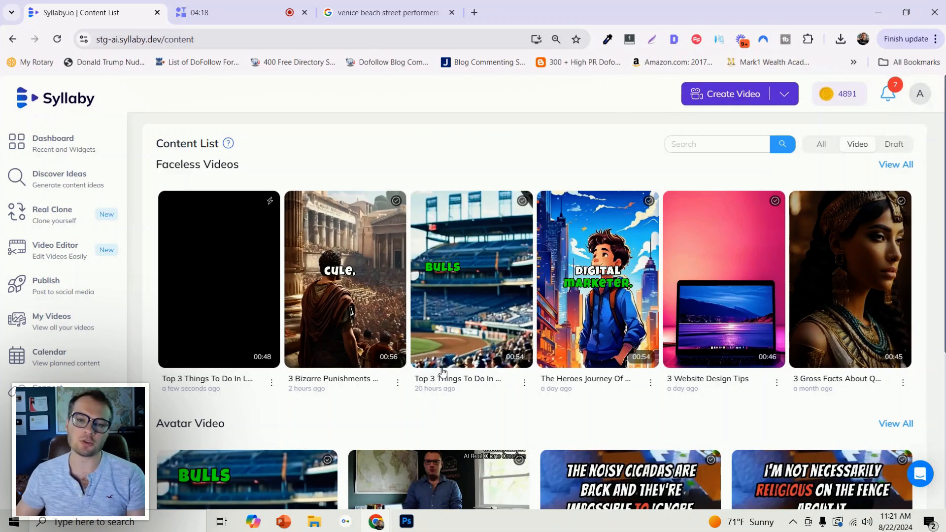
pyautogui.moveTo(444, 388)
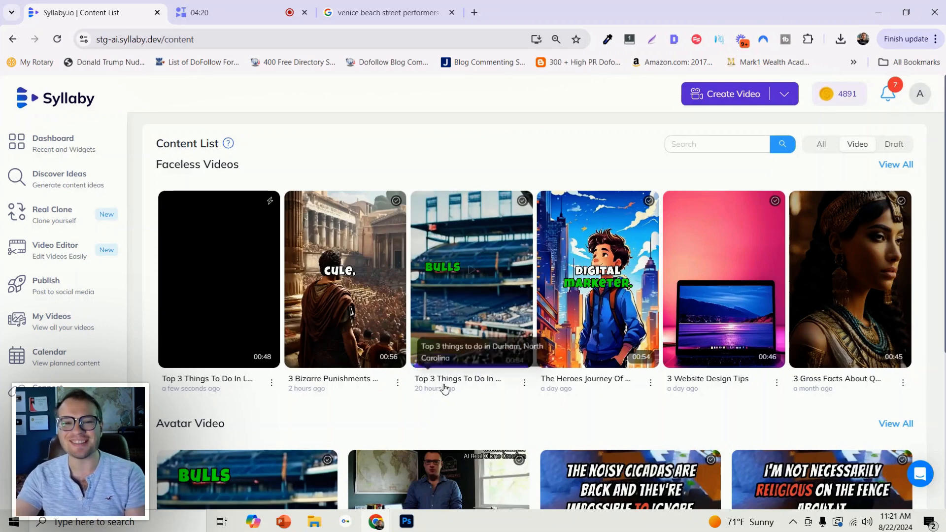